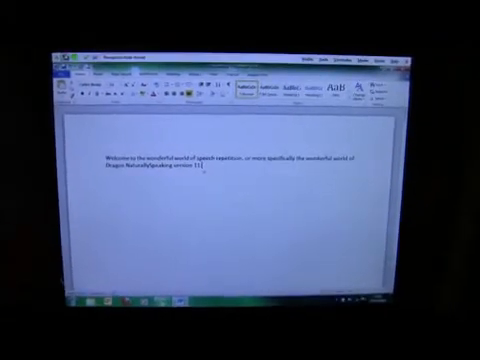
pyautogui.write('The natural language speech recognition tool from Nuance.')
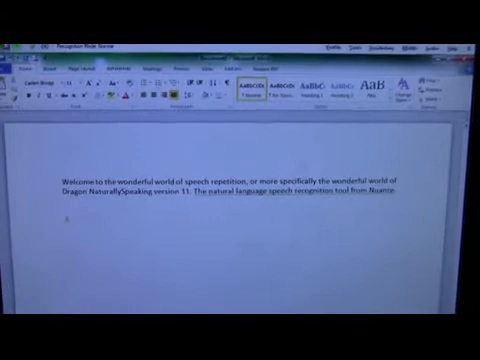
pyautogui.write('Most people struggle to type more than 30 or 40 words per minute, but have no problem talking at')
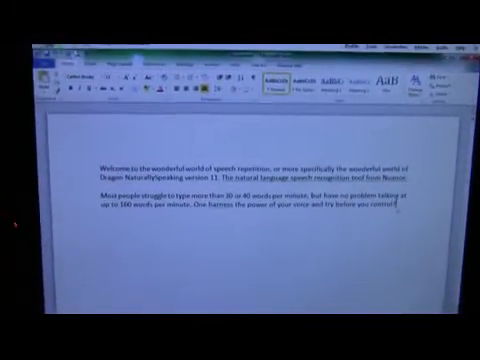
pyautogui.write('Using Dragon NaturallySpeaking you can create e-mails, documents and surf the web just by using your voice alone')
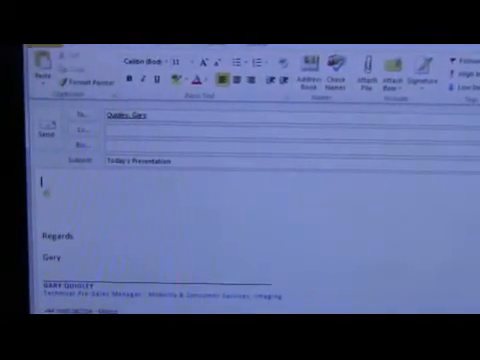
pyautogui.write('Hi Gary')
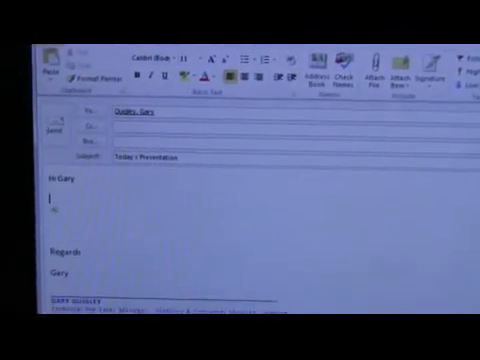
pyautogui.write('Just thought I would drop you a quick e-mail to')
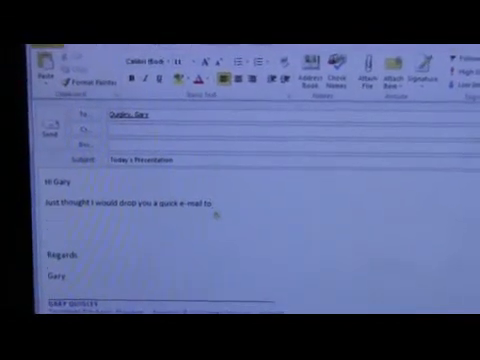